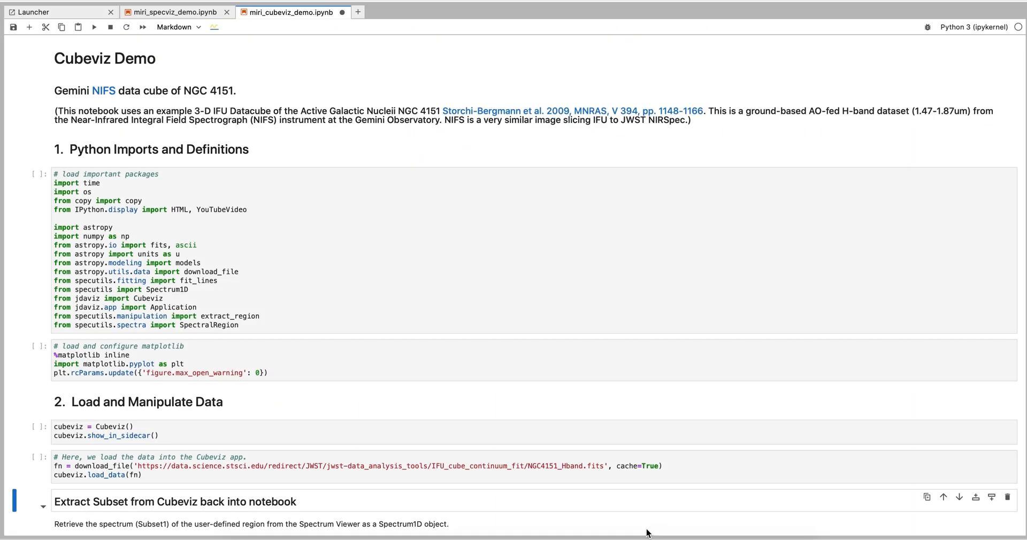
mouse_move(272, 261)
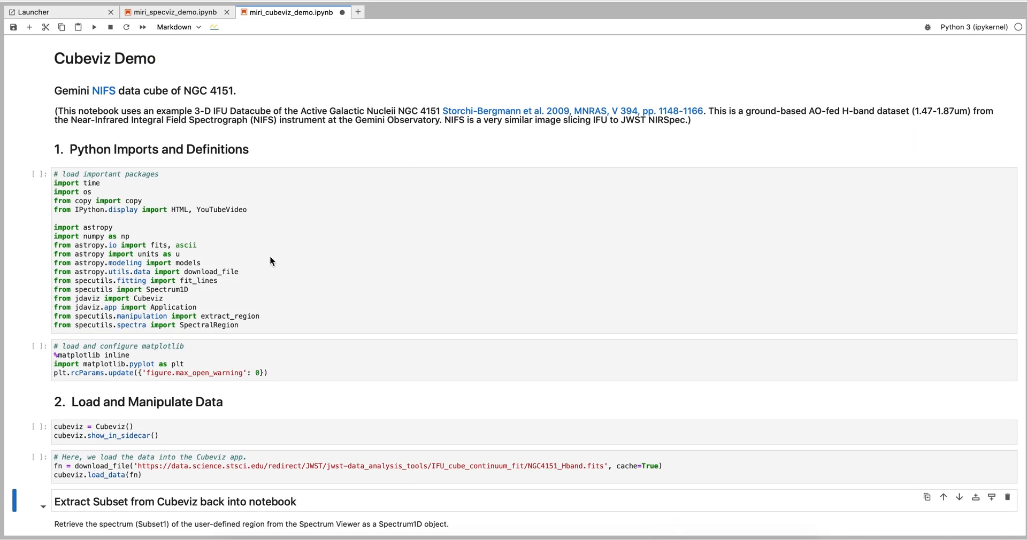
mouse_move(280, 348)
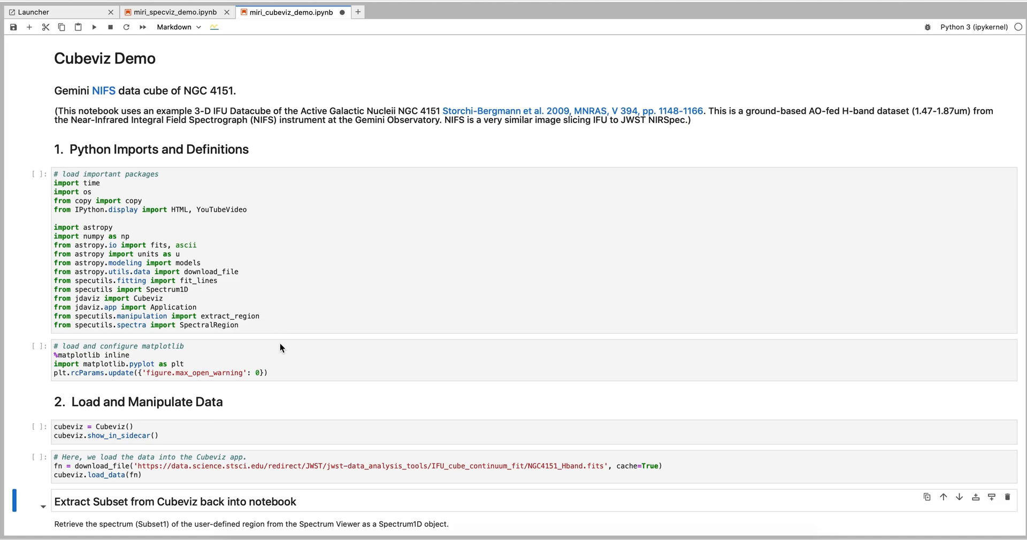
mouse_move(140, 119)
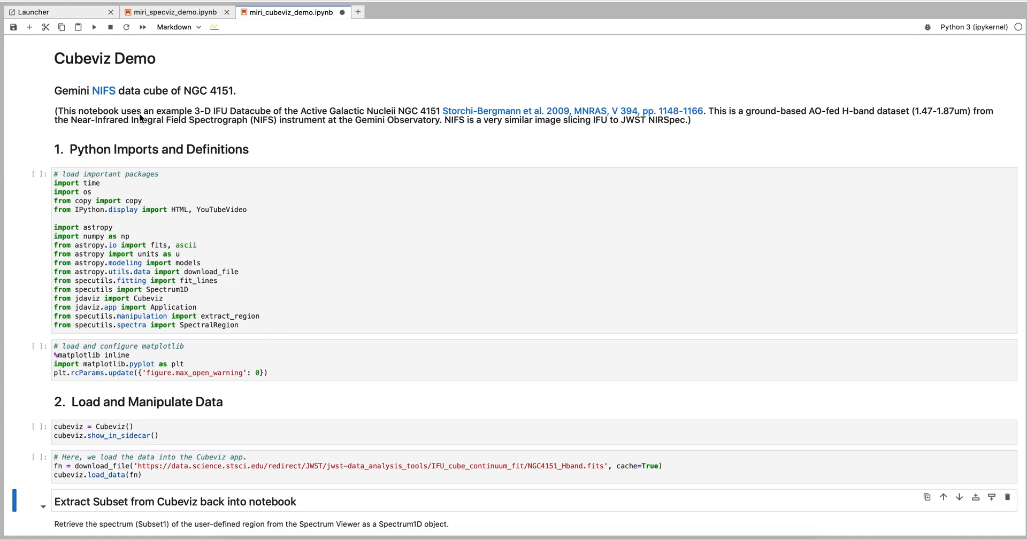
mouse_move(109, 76)
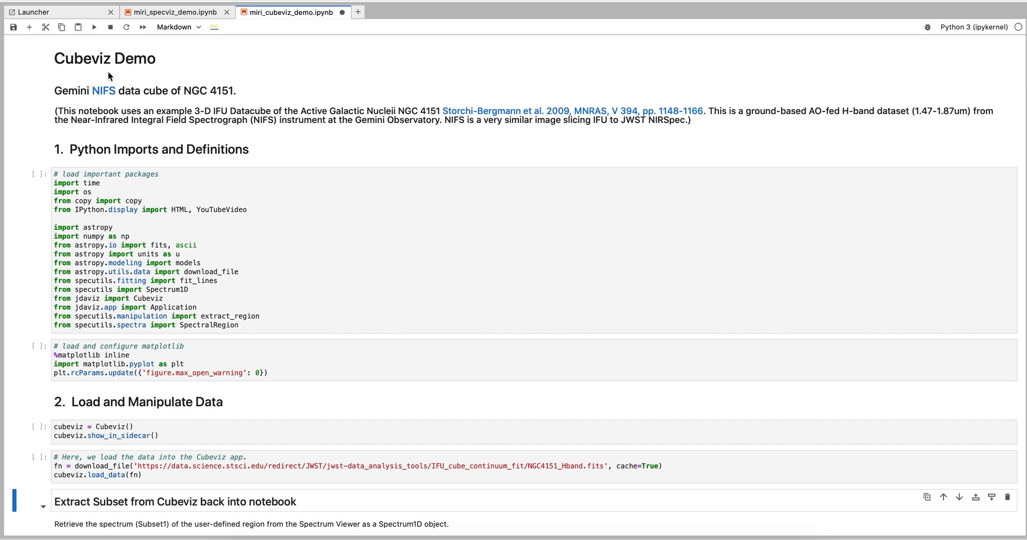
mouse_move(143, 64)
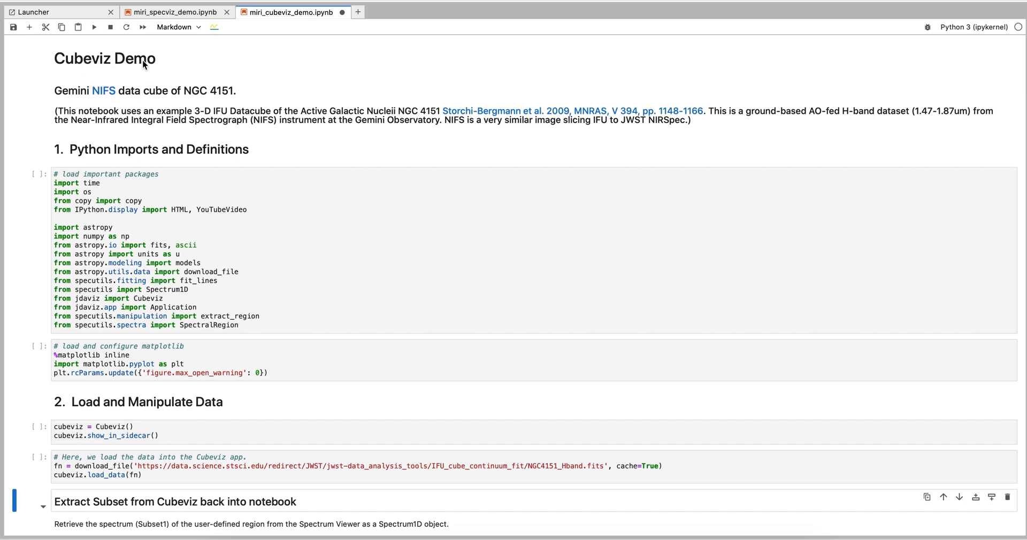
mouse_move(100, 87)
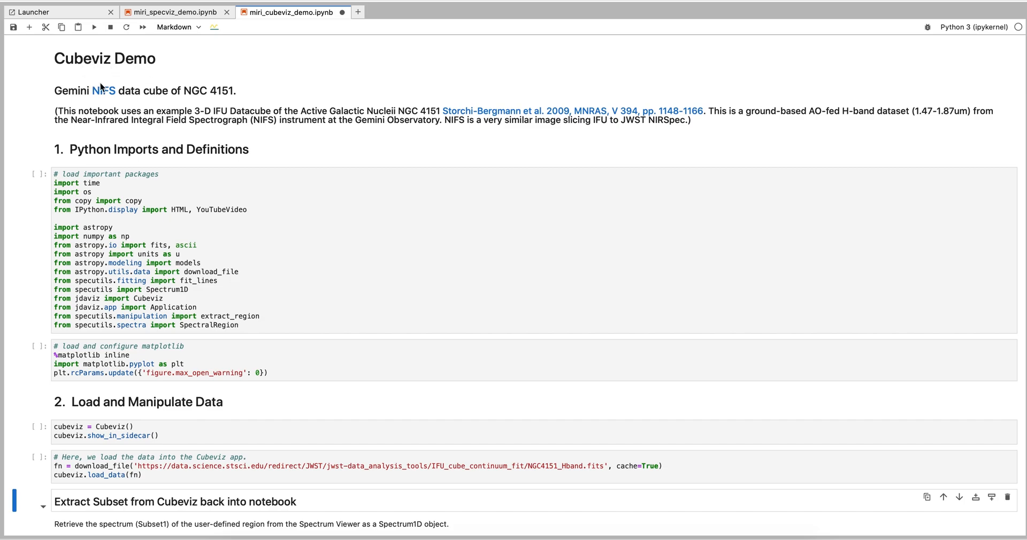
mouse_move(219, 107)
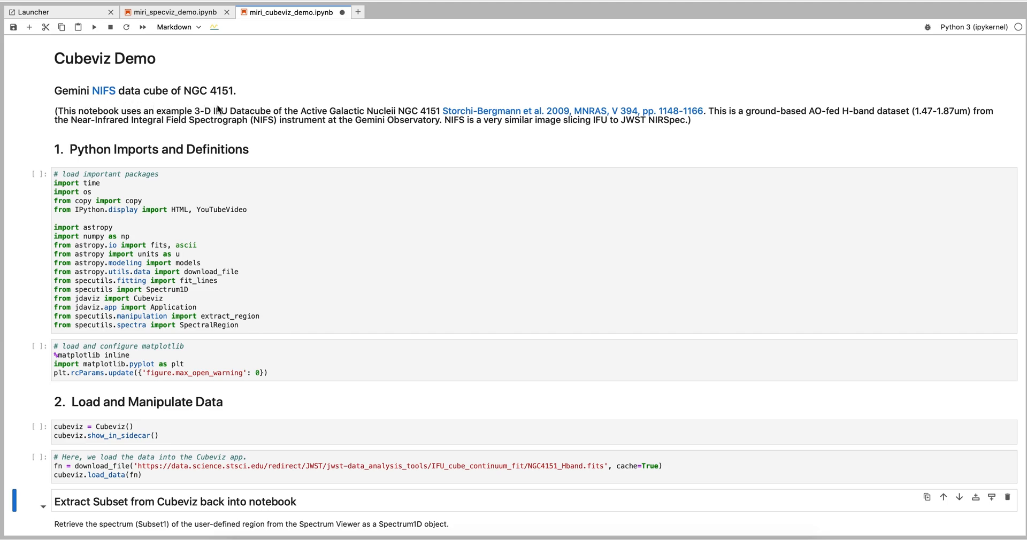
mouse_move(155, 123)
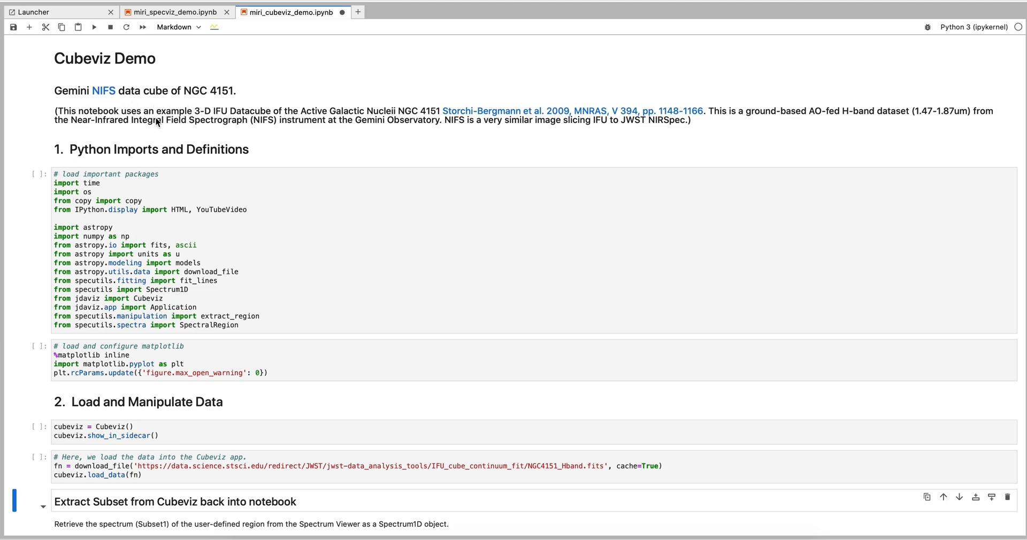
mouse_move(577, 135)
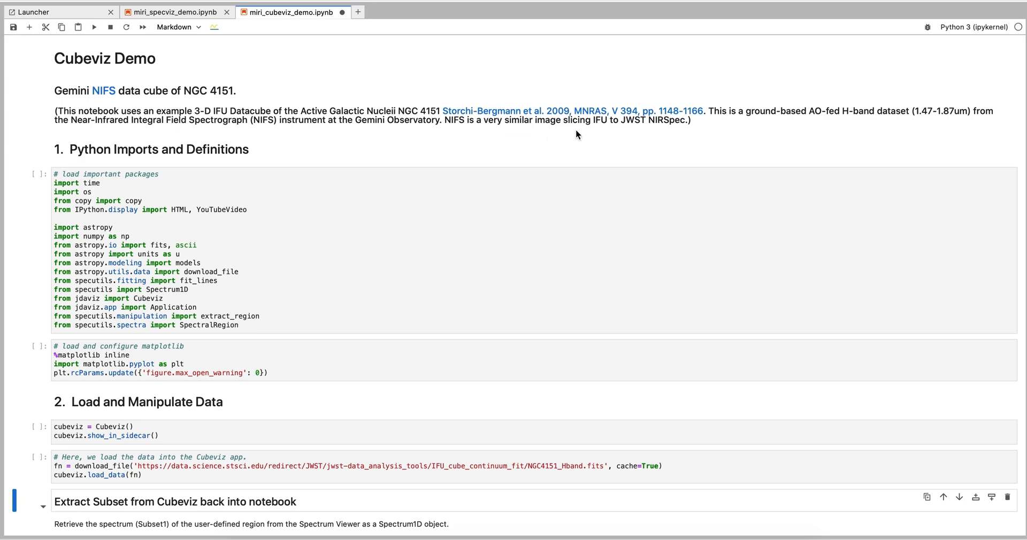
mouse_move(675, 130)
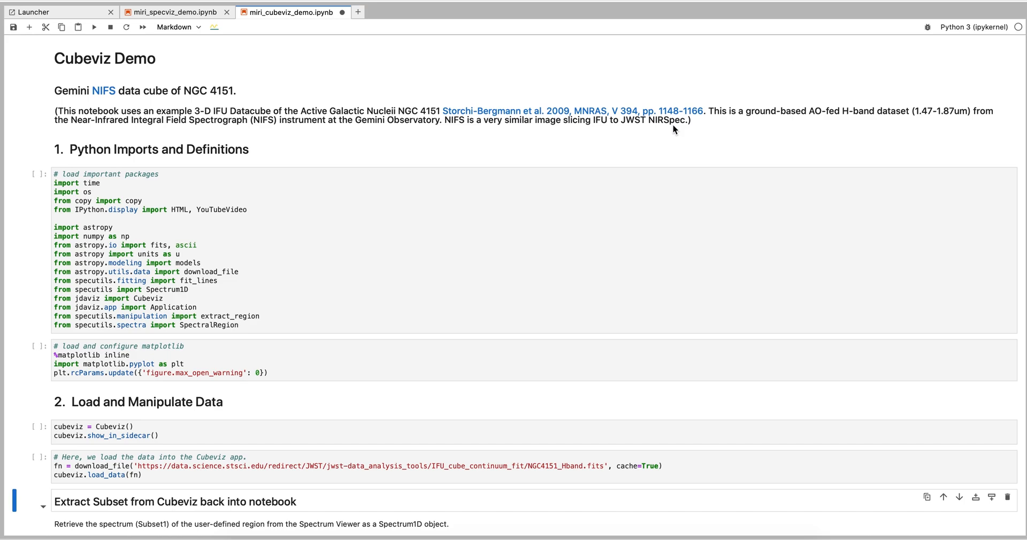
Step: Run the import and matplotlib setup cells, then cubeviz.show_in_sidecar() for an empty Cubeviz
click(93, 27)
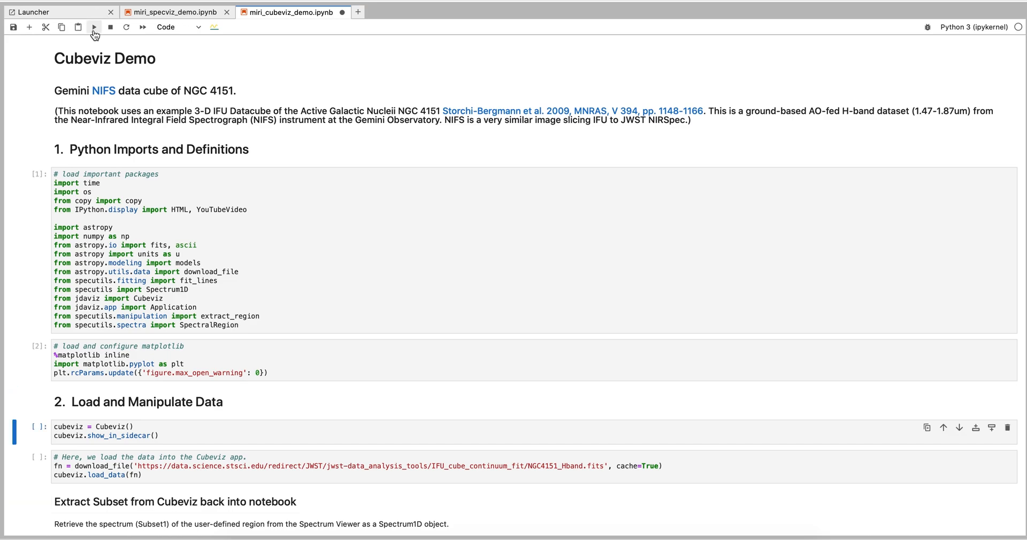
click(94, 27)
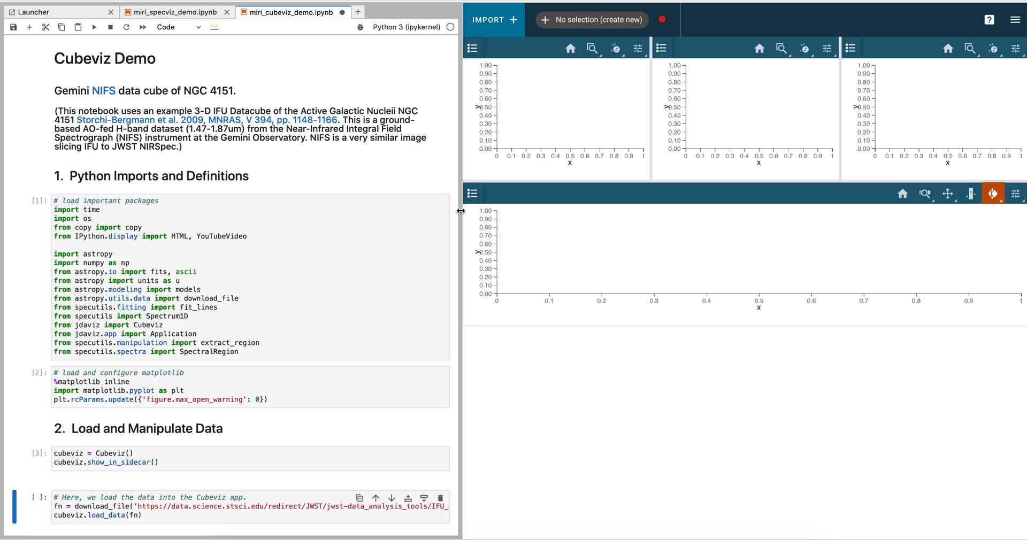
Step: Resize the divider between the notebook and the Cubeviz sidecar, restoring the original split
drag(461, 210, 515, 210)
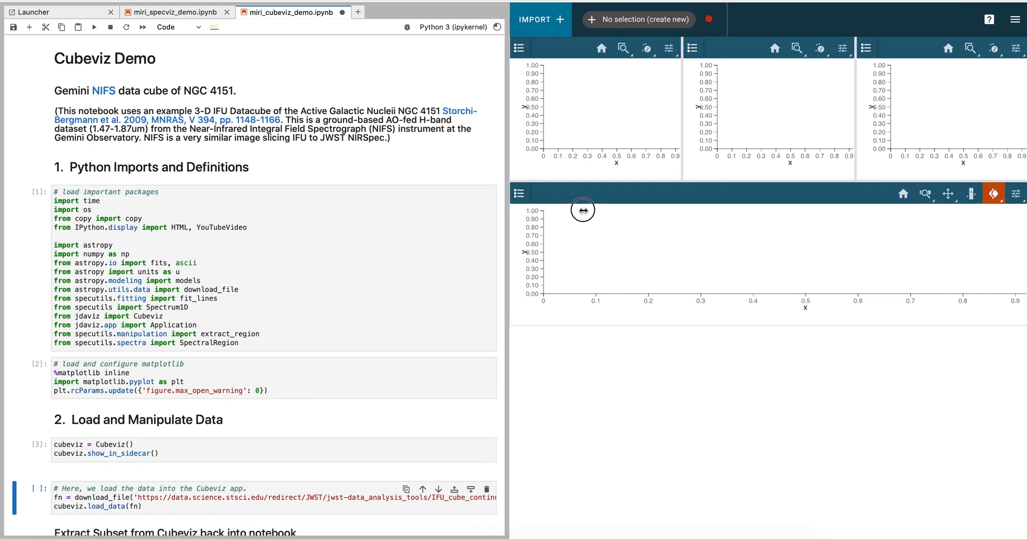
drag(582, 209, 543, 211)
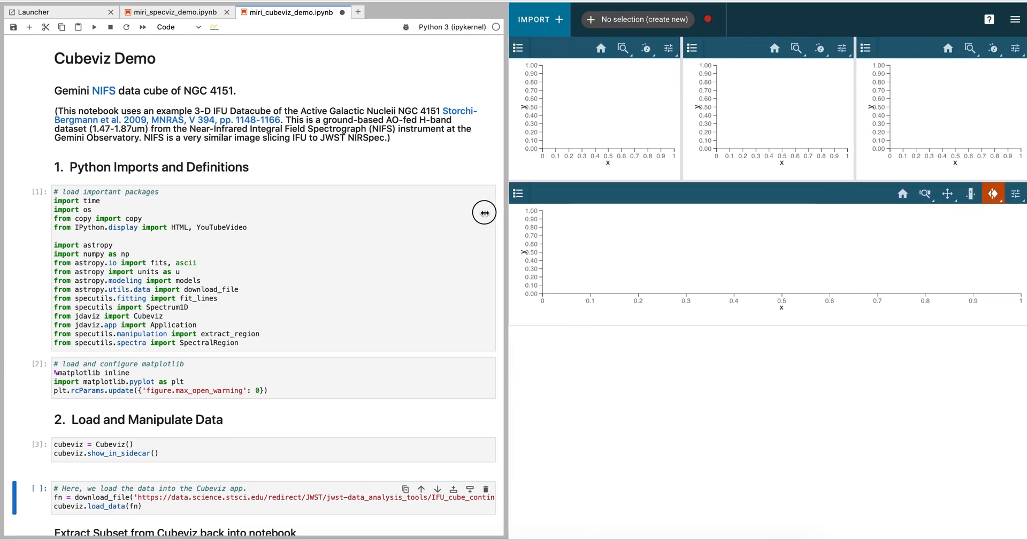
drag(483, 213, 464, 214)
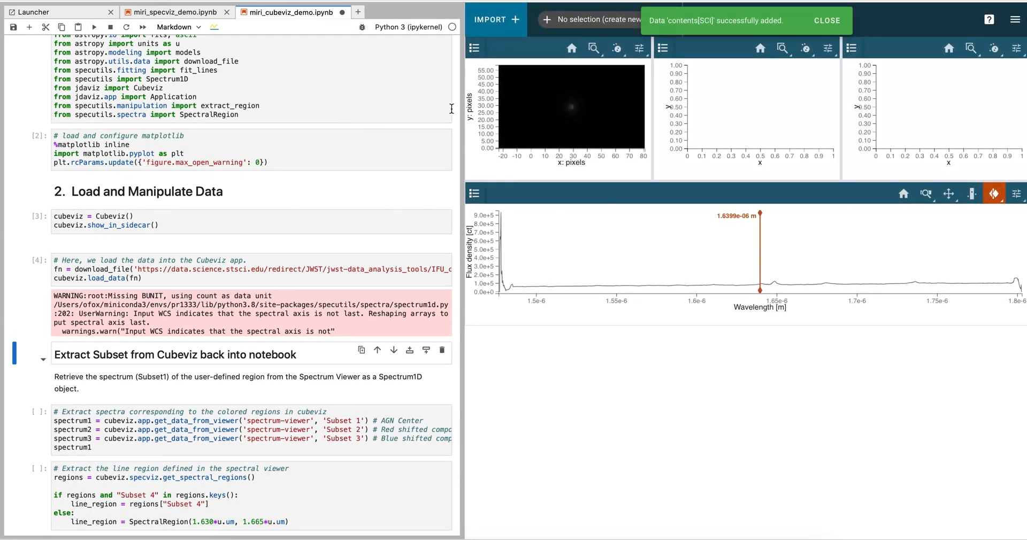
mouse_move(639, 48)
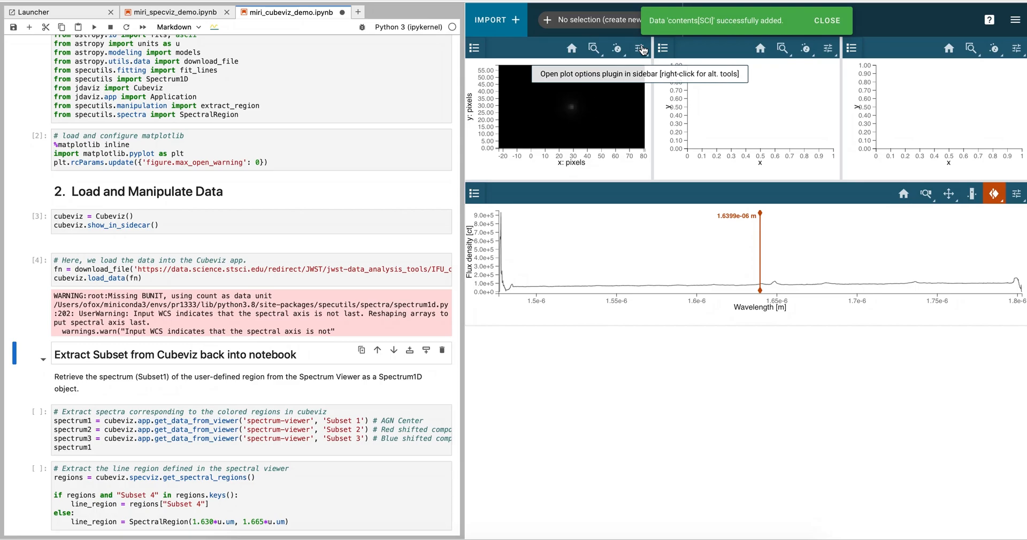
Step: In the flux viewer's Bitmap plot options, set stretch to Square Root and percentile to 95%
click(640, 47)
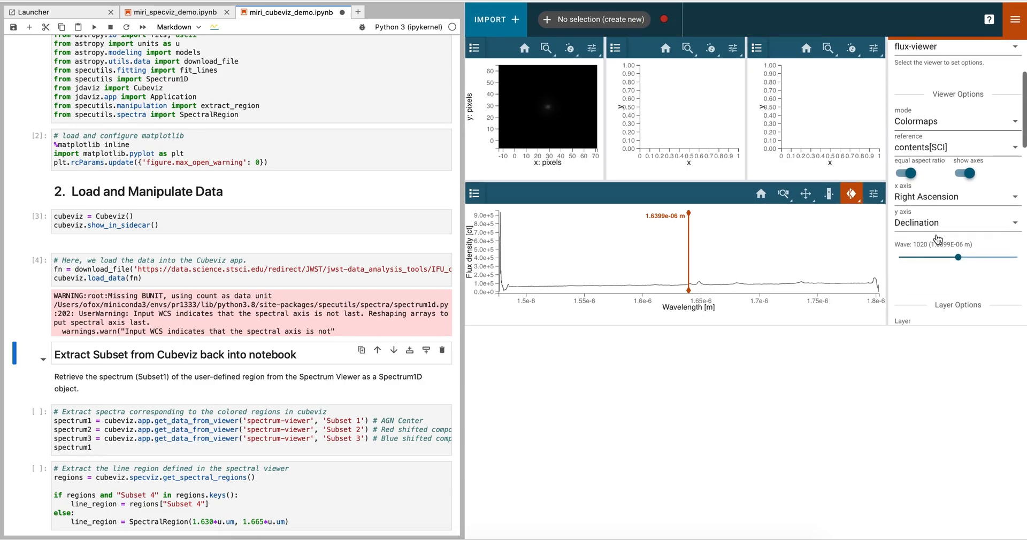
scroll(down, 3)
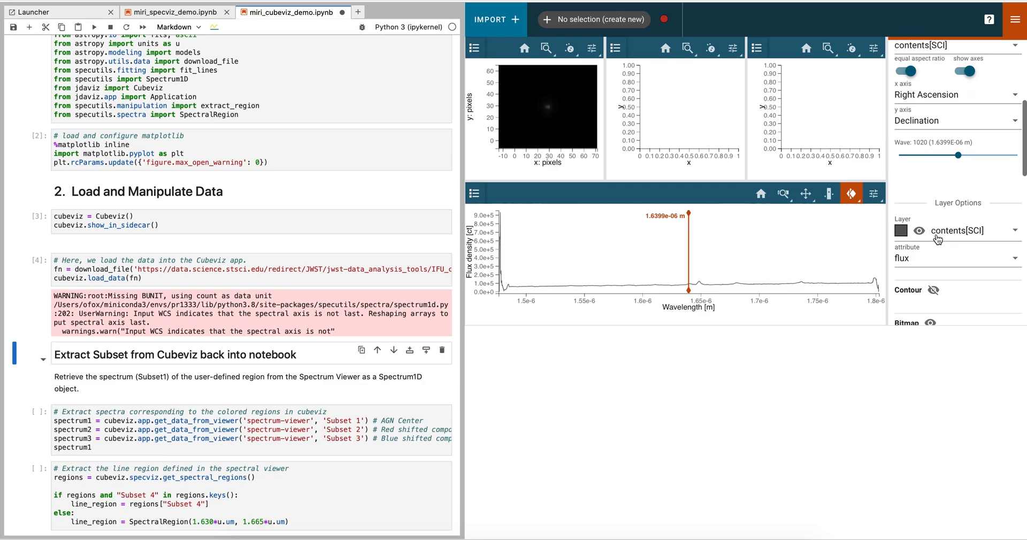
scroll(down, 3)
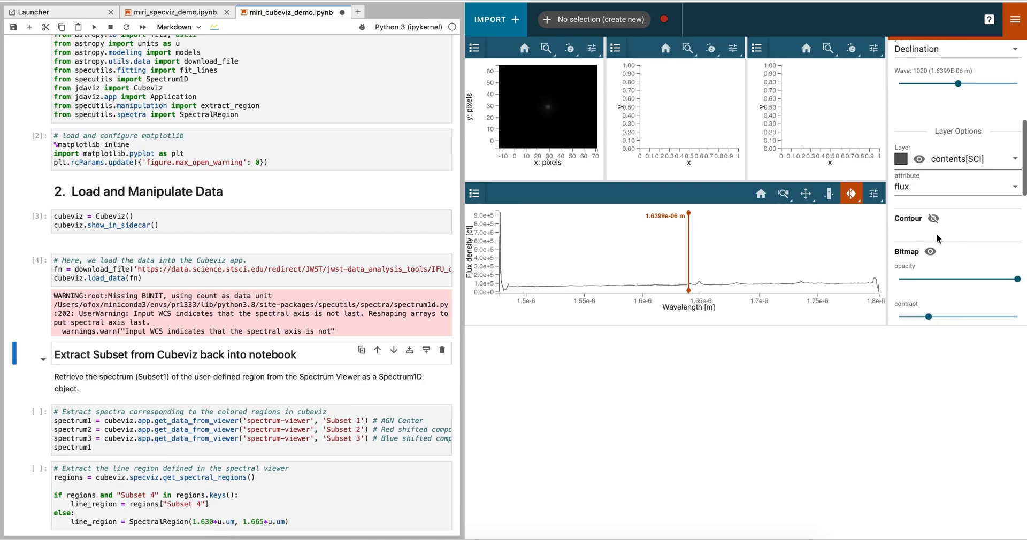
scroll(down, 3)
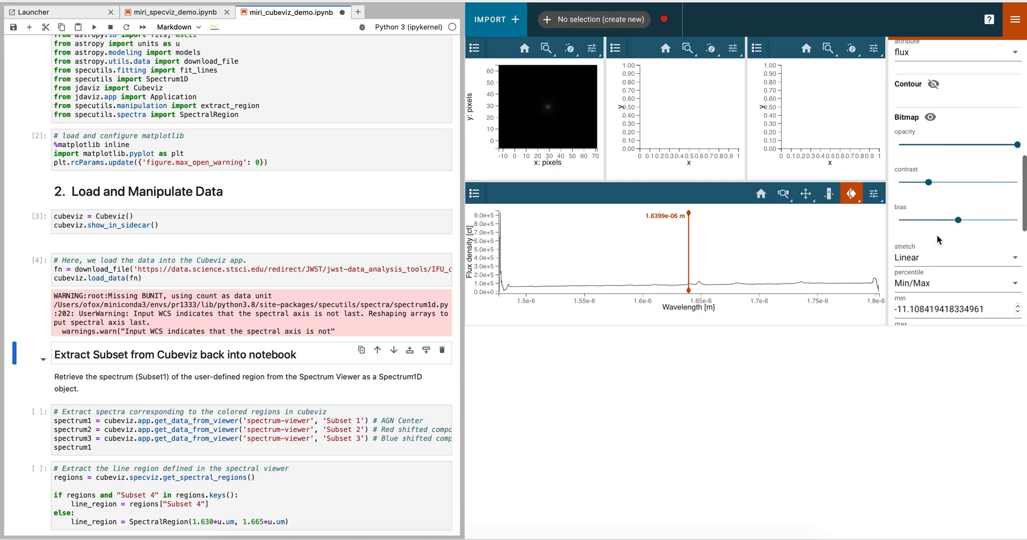
scroll(down, 3)
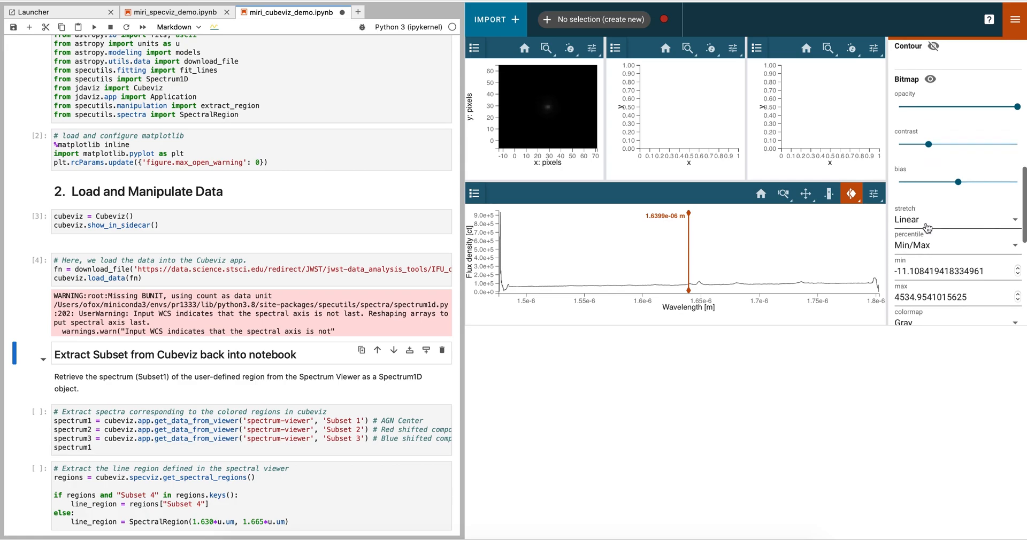
click(956, 219)
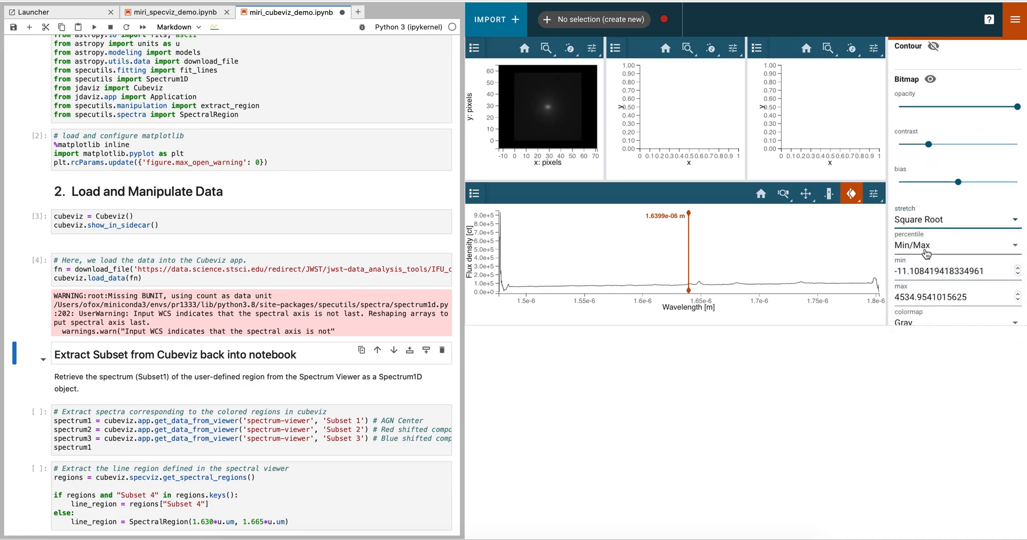
click(953, 246)
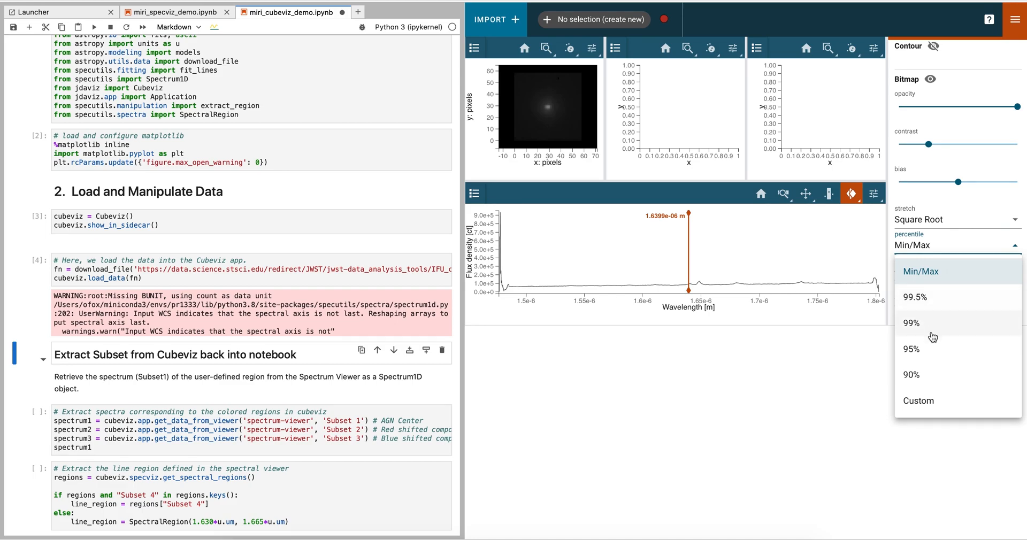
click(910, 349)
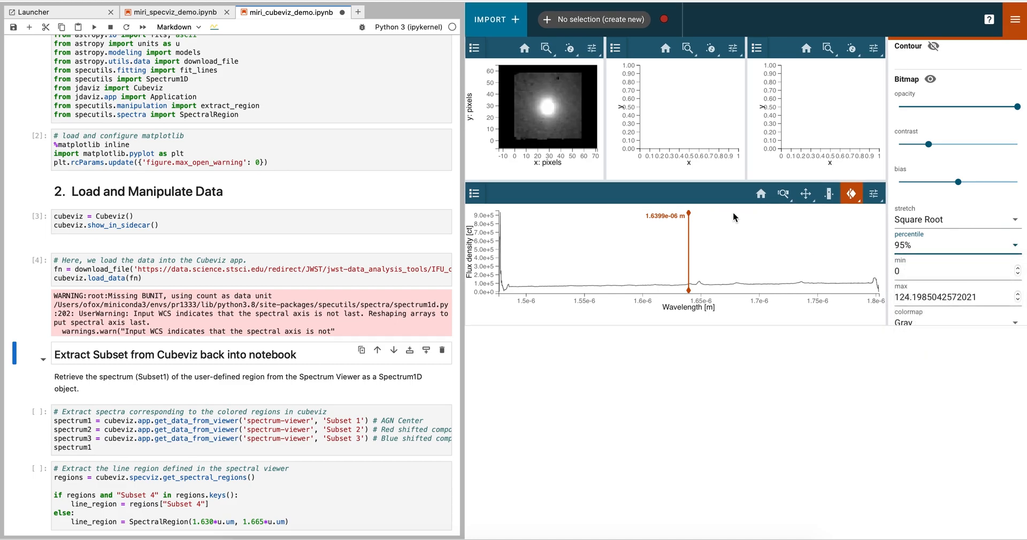
mouse_move(693, 248)
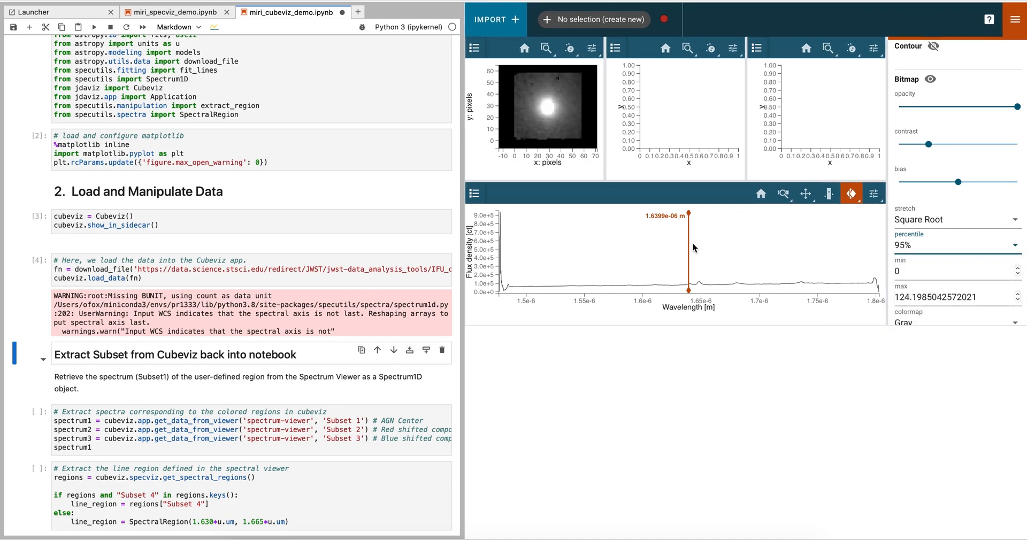
mouse_move(689, 256)
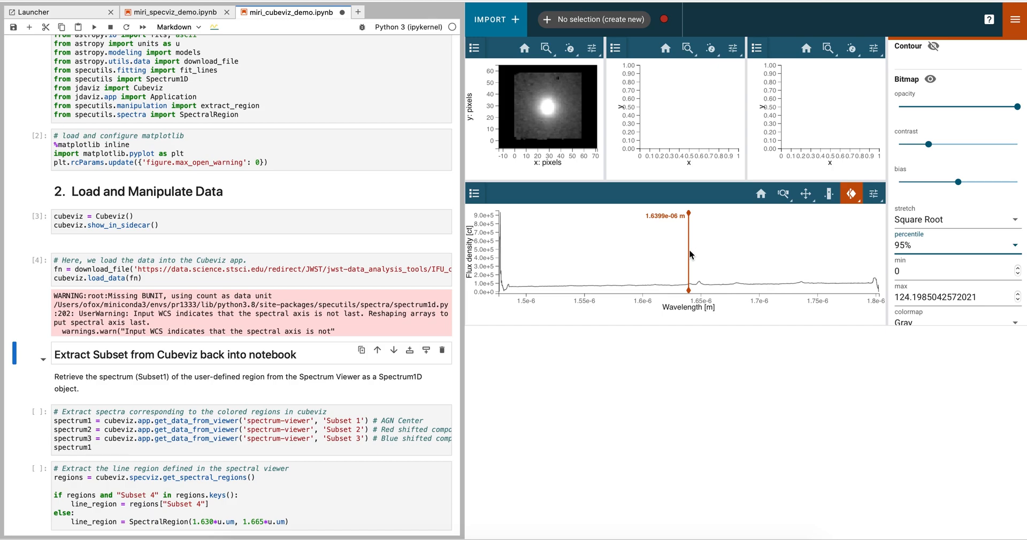
mouse_move(690, 254)
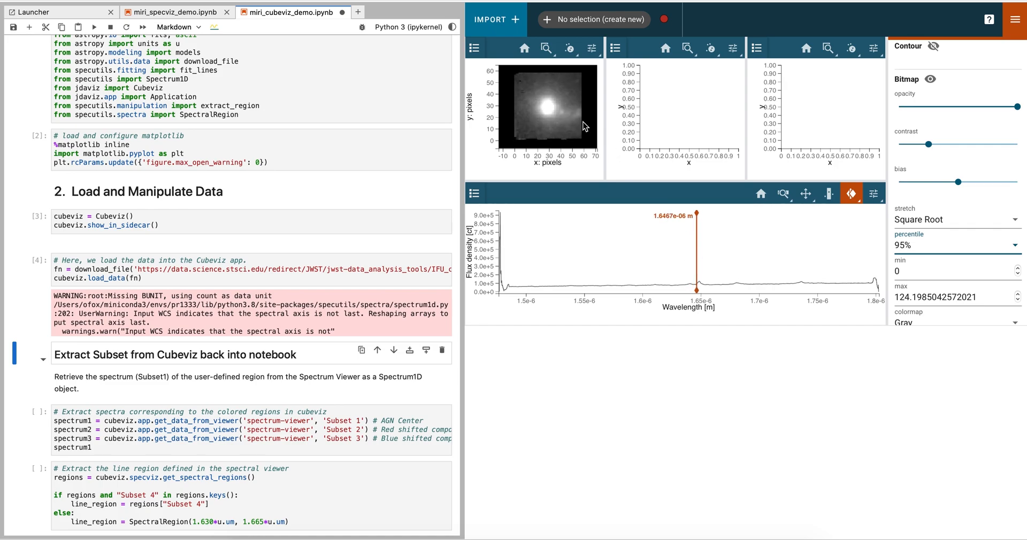
mouse_move(563, 116)
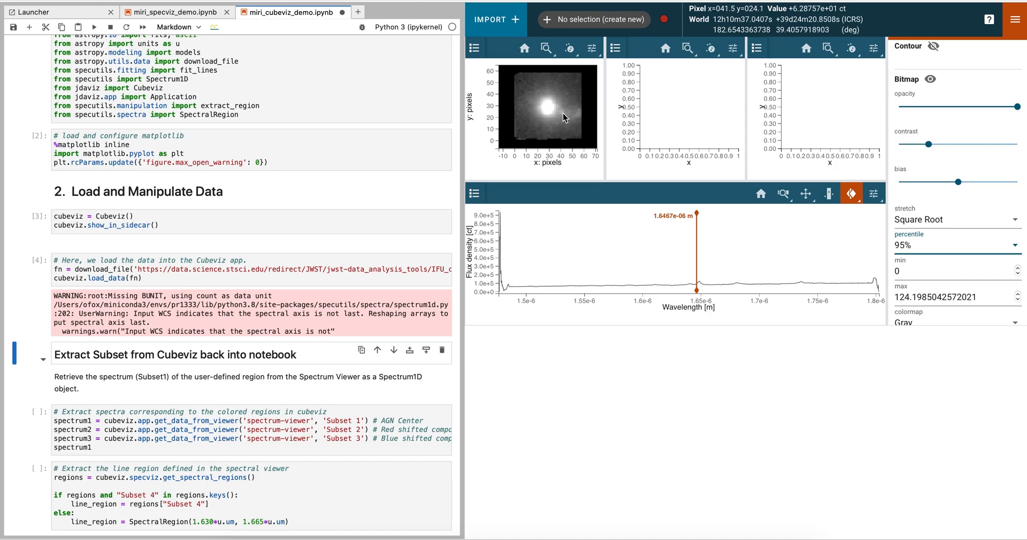
mouse_move(700, 264)
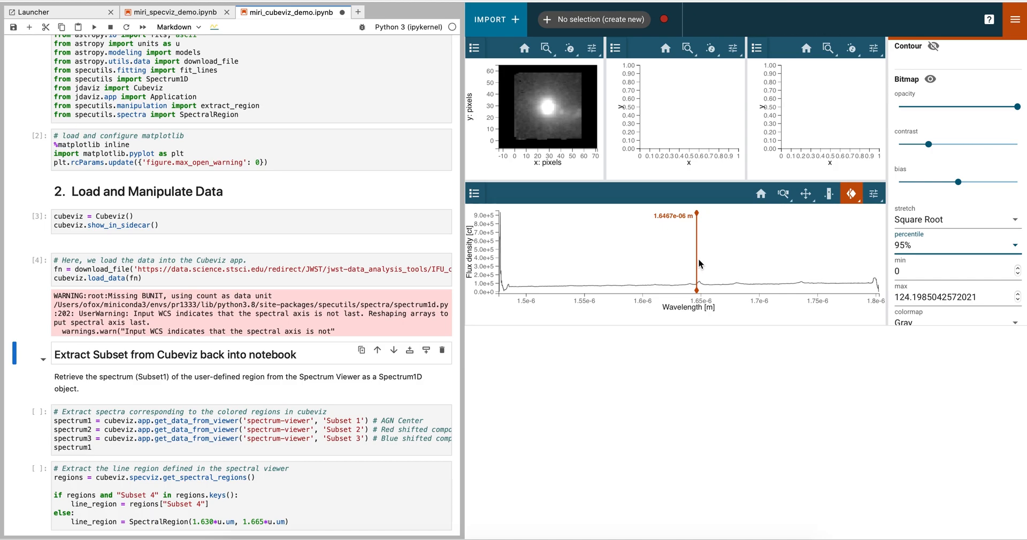